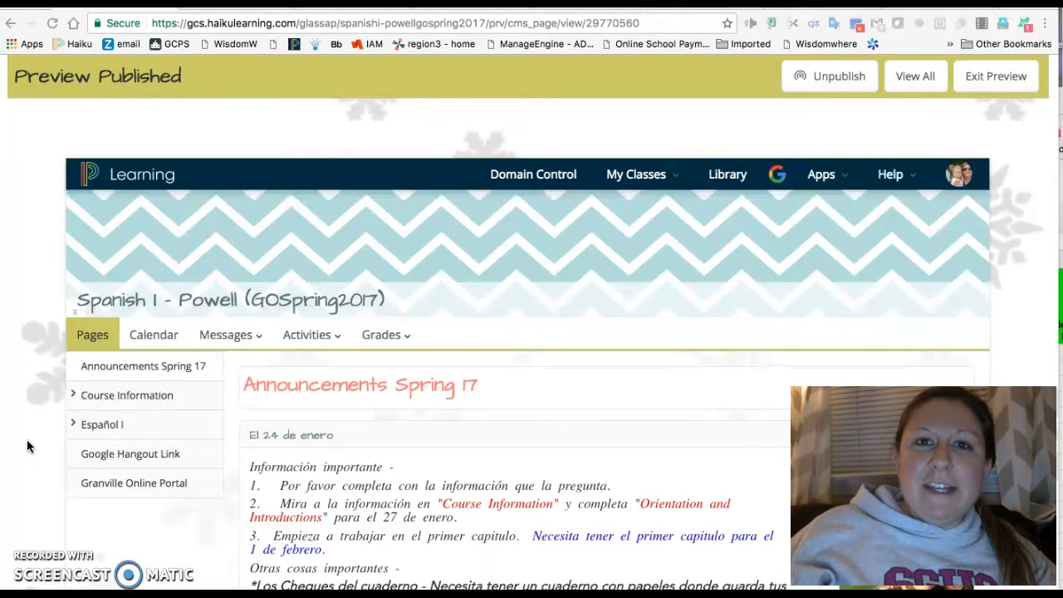
# Step: Scroll down through the embedded Google Form for student information
pyautogui.scroll(-3)
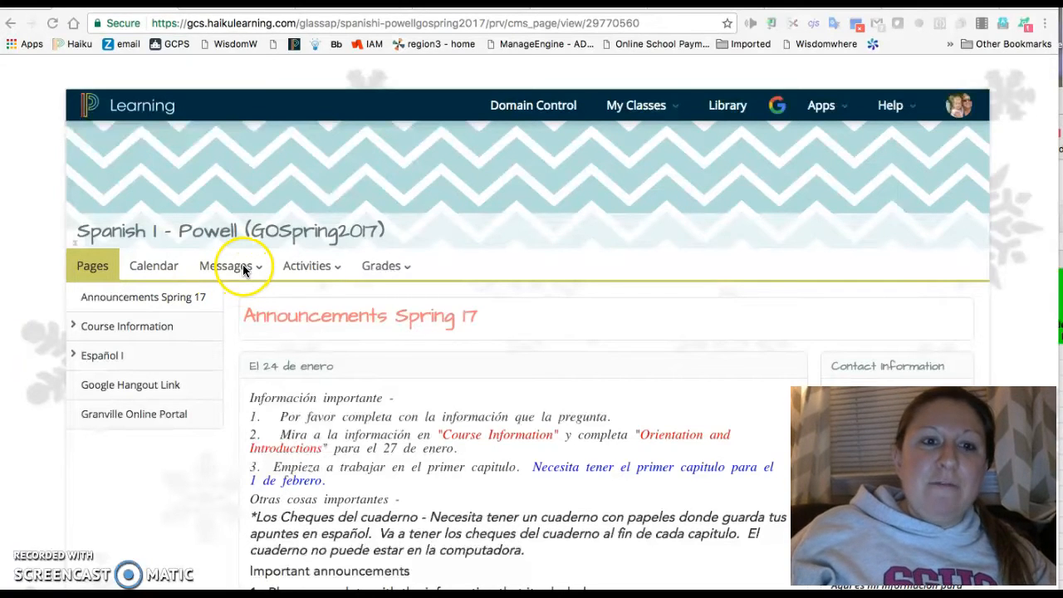
pyautogui.click(226, 266)
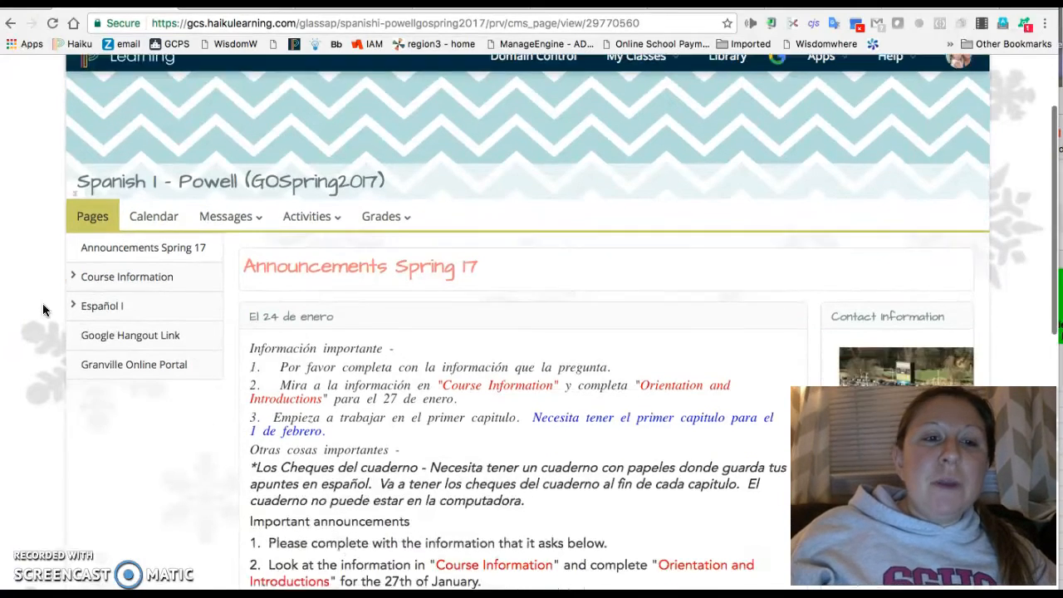
pyautogui.scroll(-3)
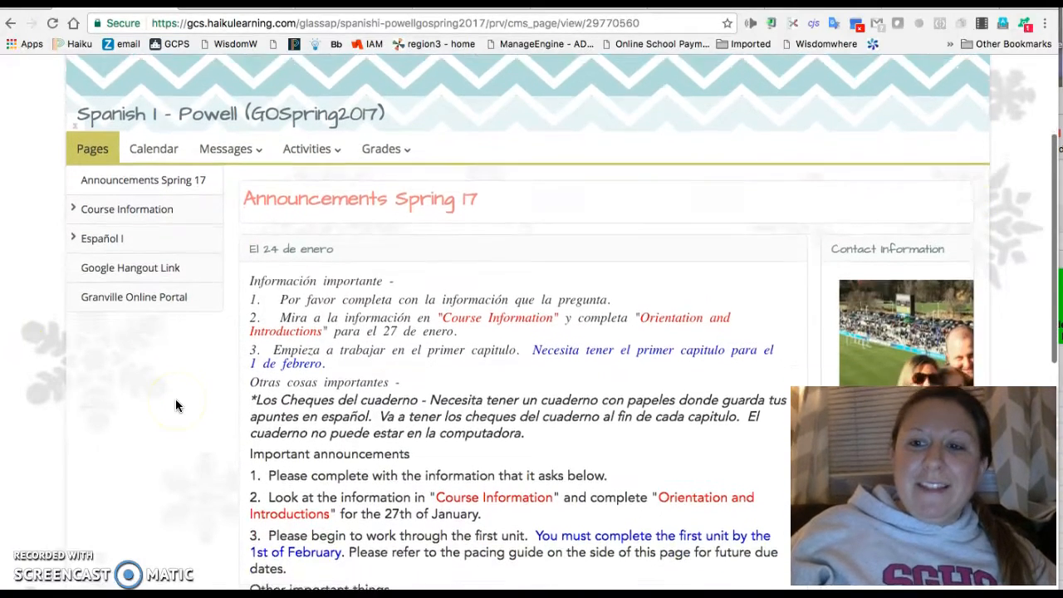
pyautogui.scroll(-3)
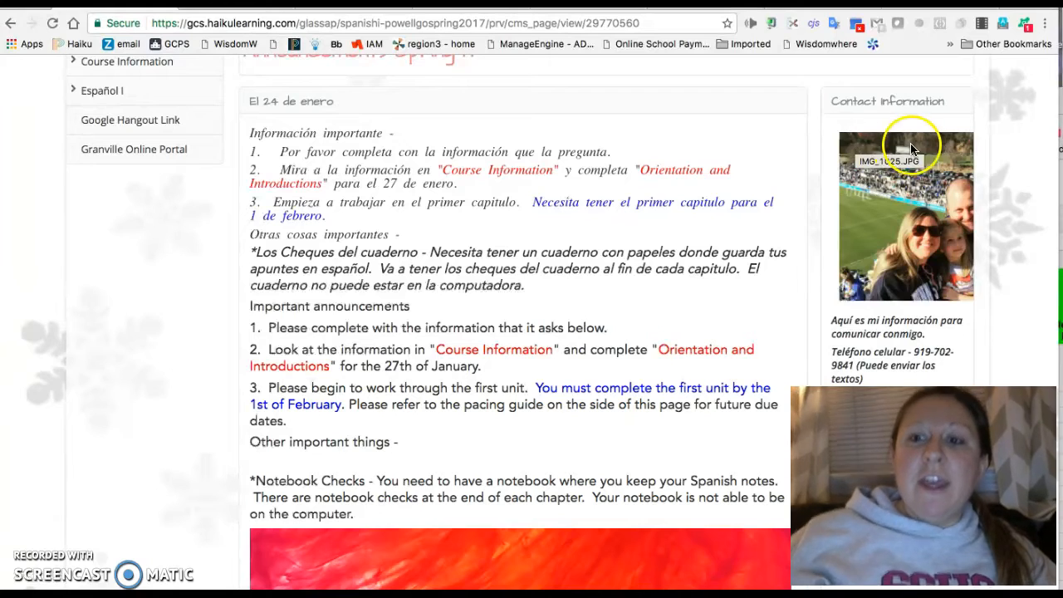
pyautogui.scroll(-3)
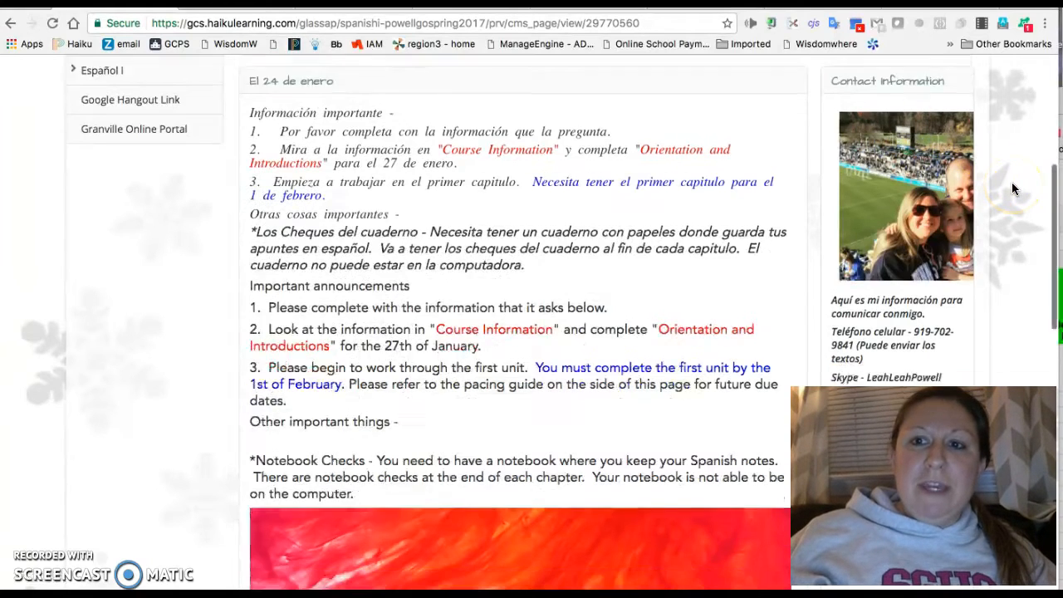
pyautogui.scroll(-3)
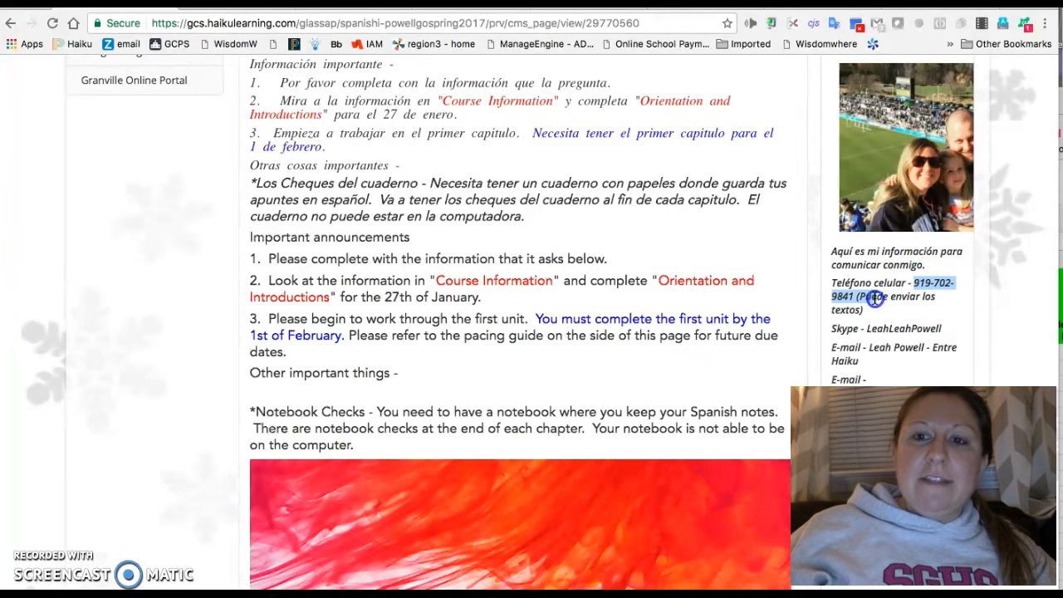
pyautogui.moveTo(973, 318)
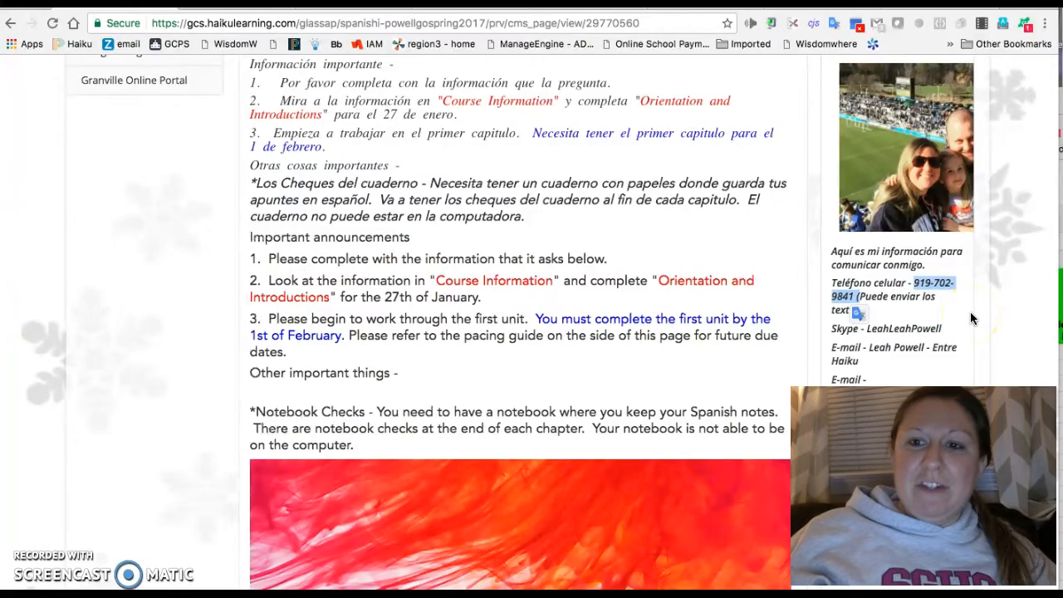
pyautogui.scroll(-3)
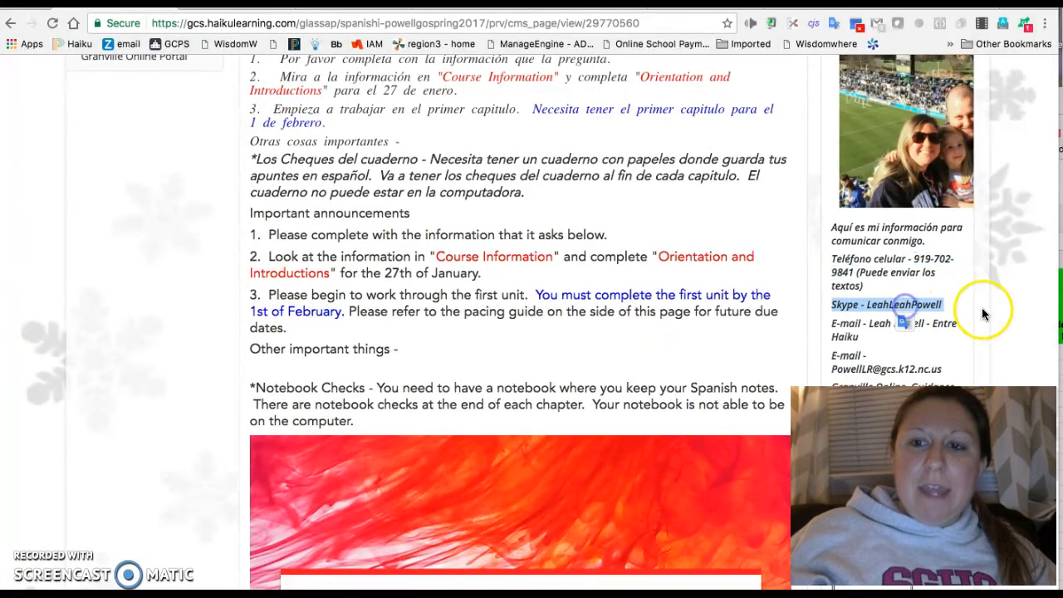
pyautogui.scroll(-3)
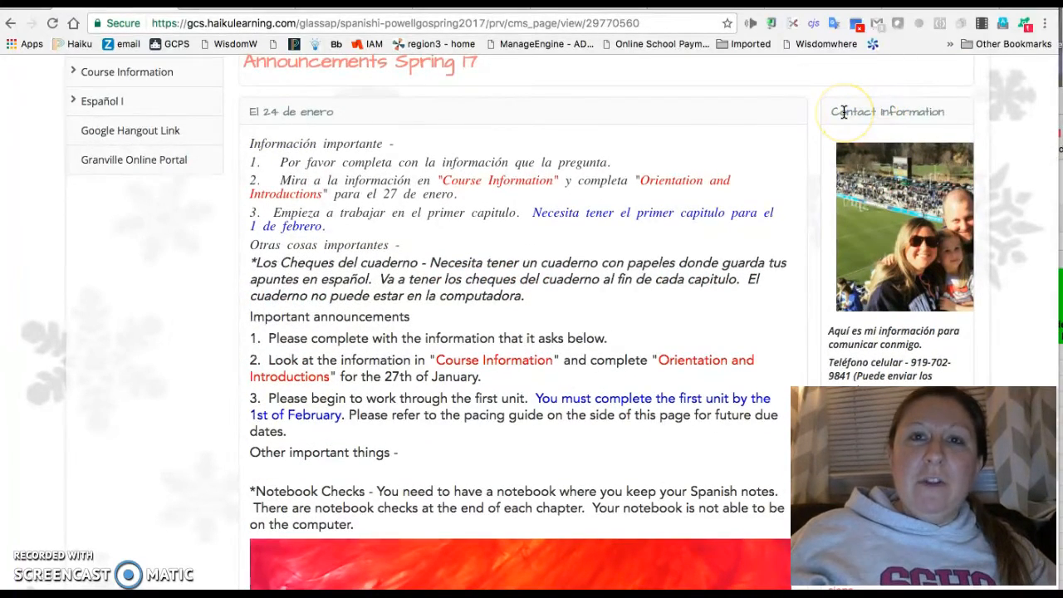
pyautogui.moveTo(866, 230)
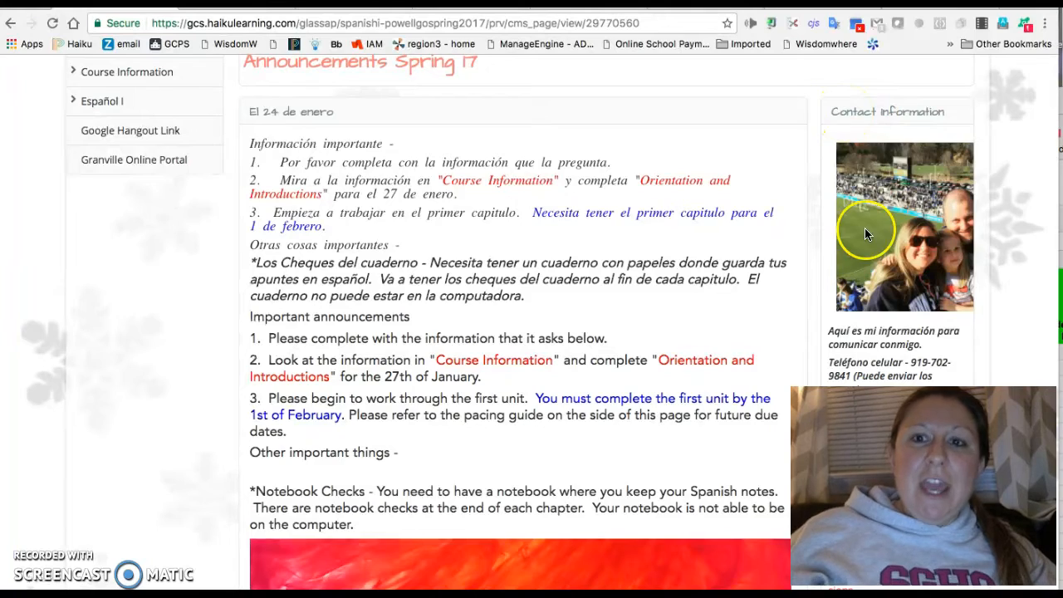
pyautogui.scroll(-3)
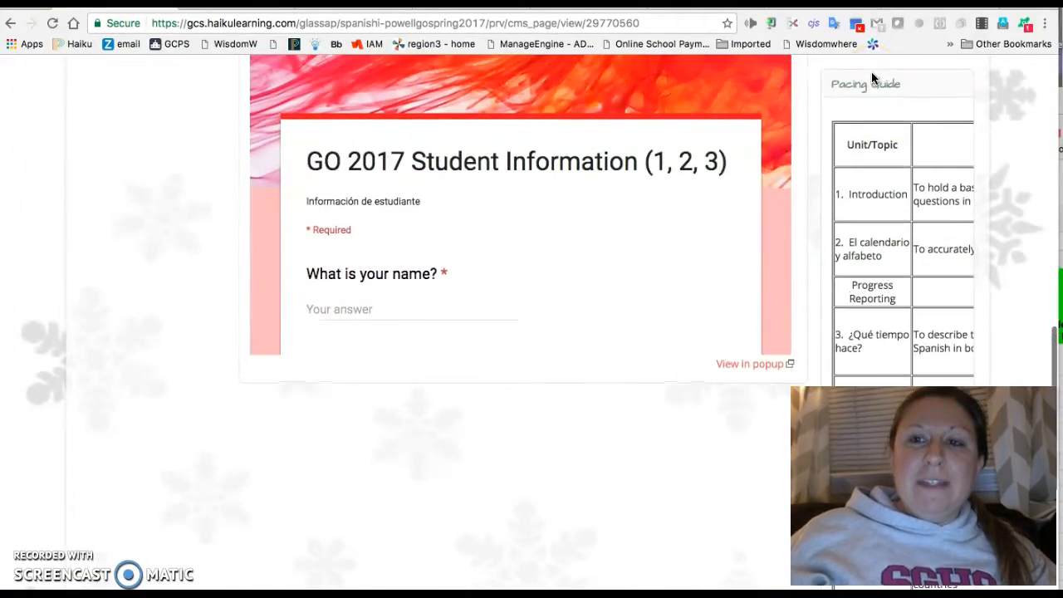
pyautogui.moveTo(906, 235)
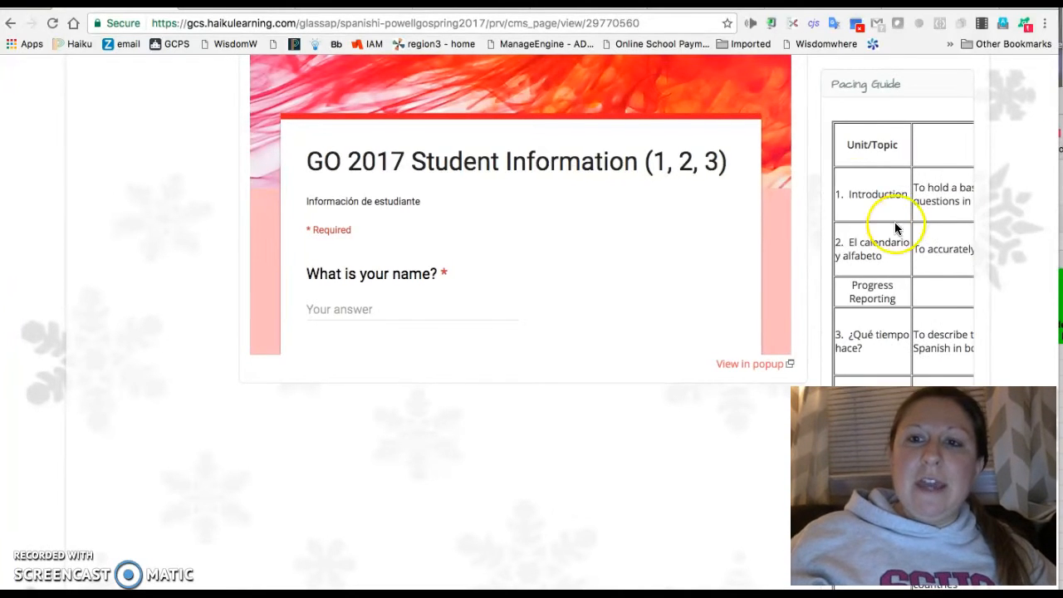
pyautogui.scroll(-3)
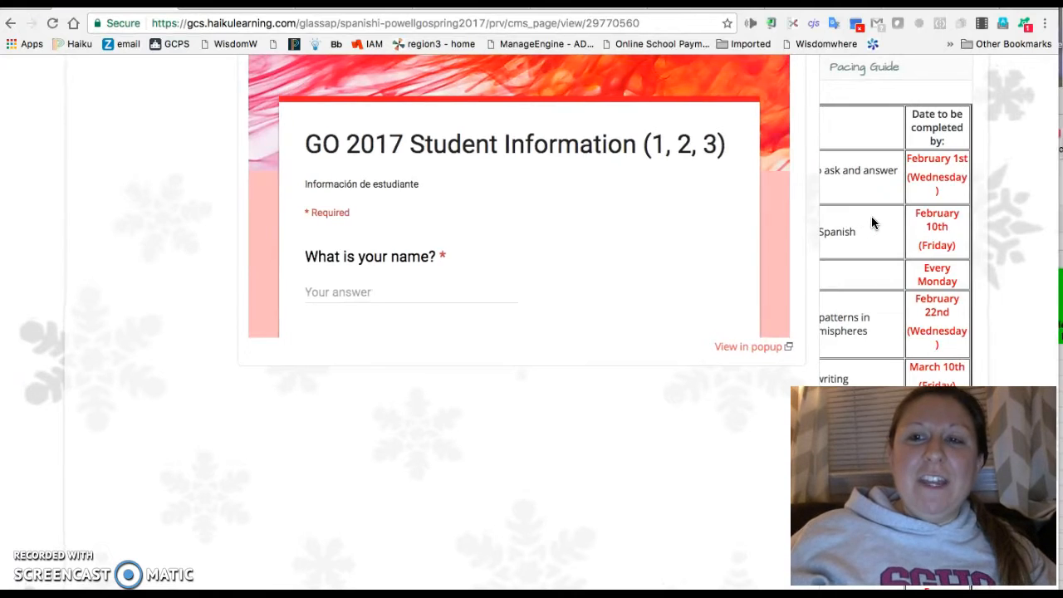
pyautogui.scroll(-3)
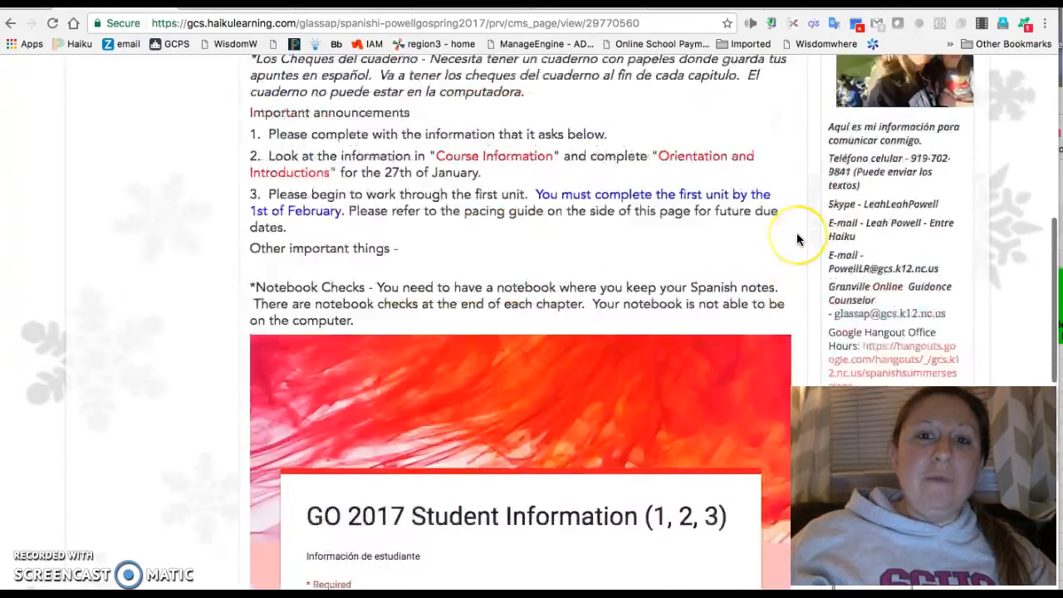
# Step: Scroll back to the page top, where Course Information lists Meet Your Teacher and other pages
pyautogui.scroll(3)
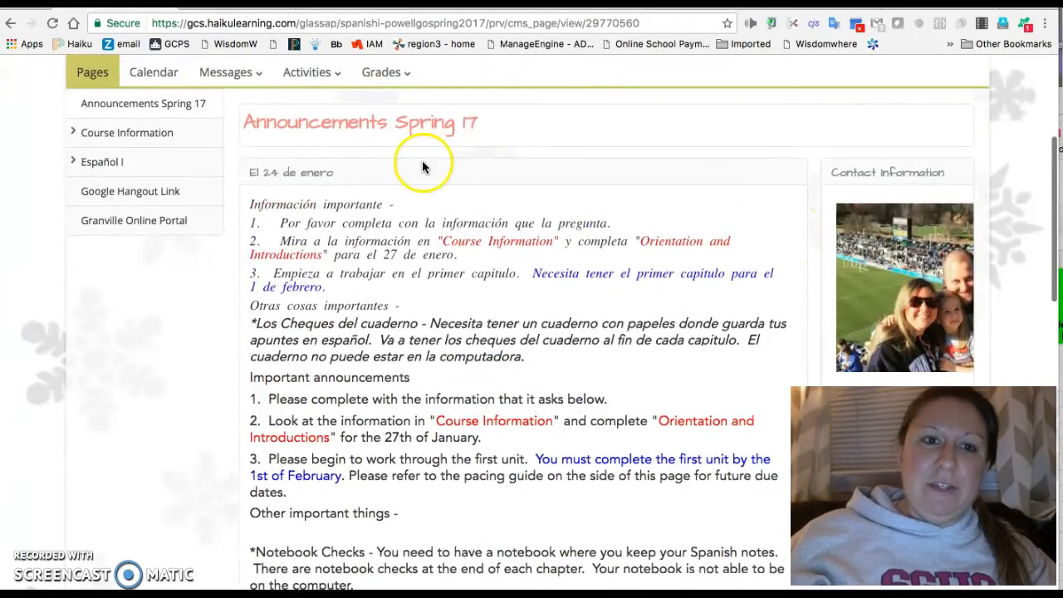
pyautogui.moveTo(297, 185)
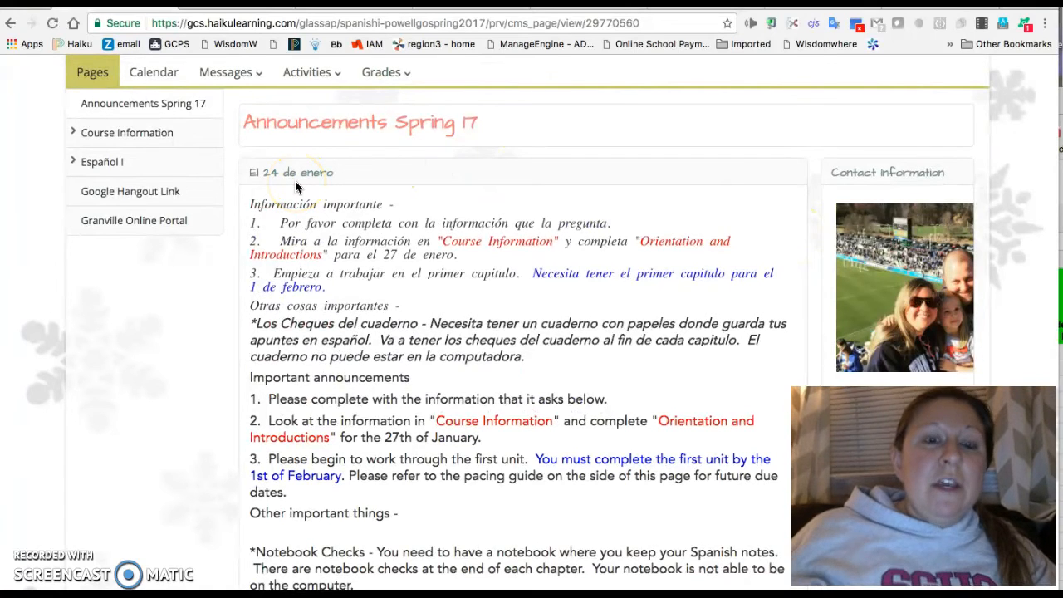
pyautogui.moveTo(177, 321)
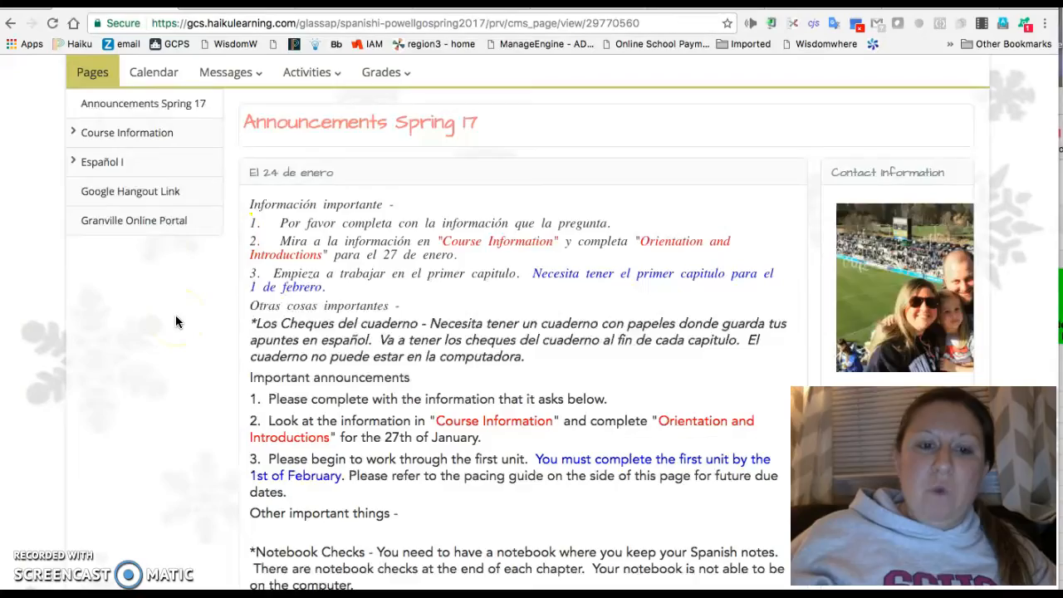
pyautogui.scroll(-3)
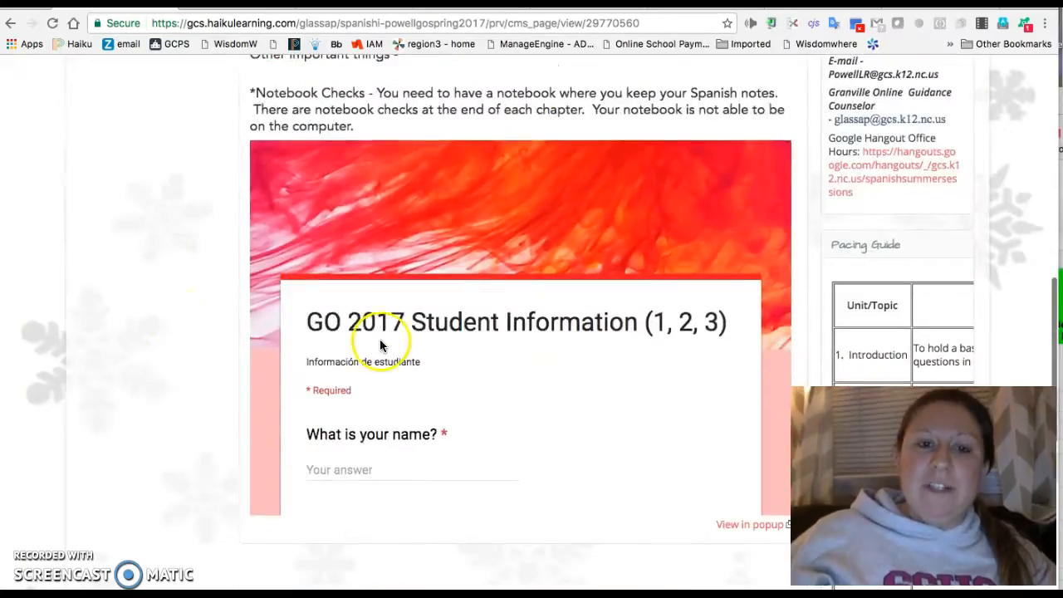
pyautogui.scroll(-3)
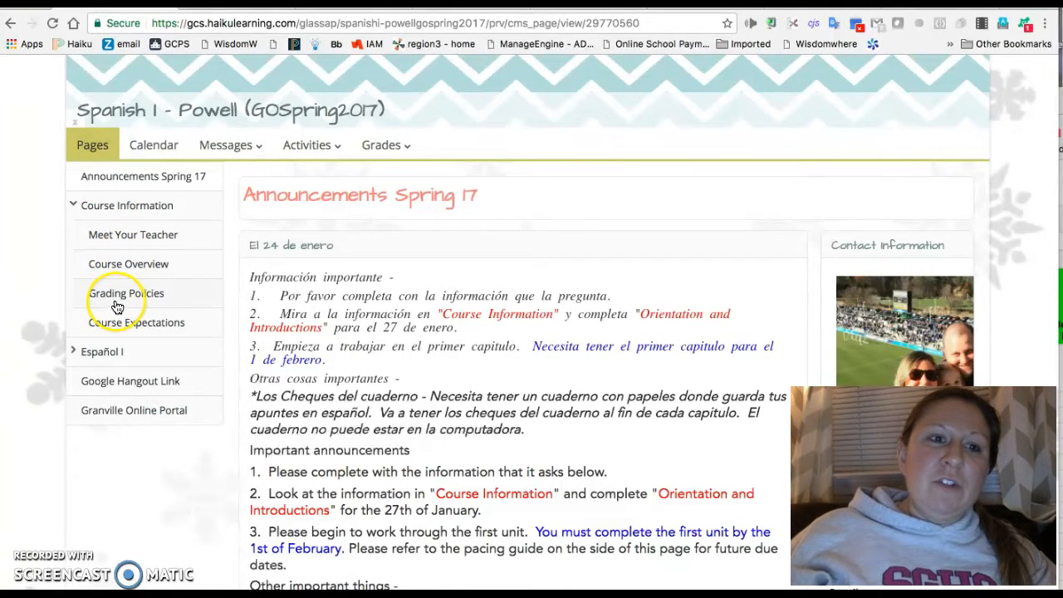
pyautogui.moveTo(117, 322)
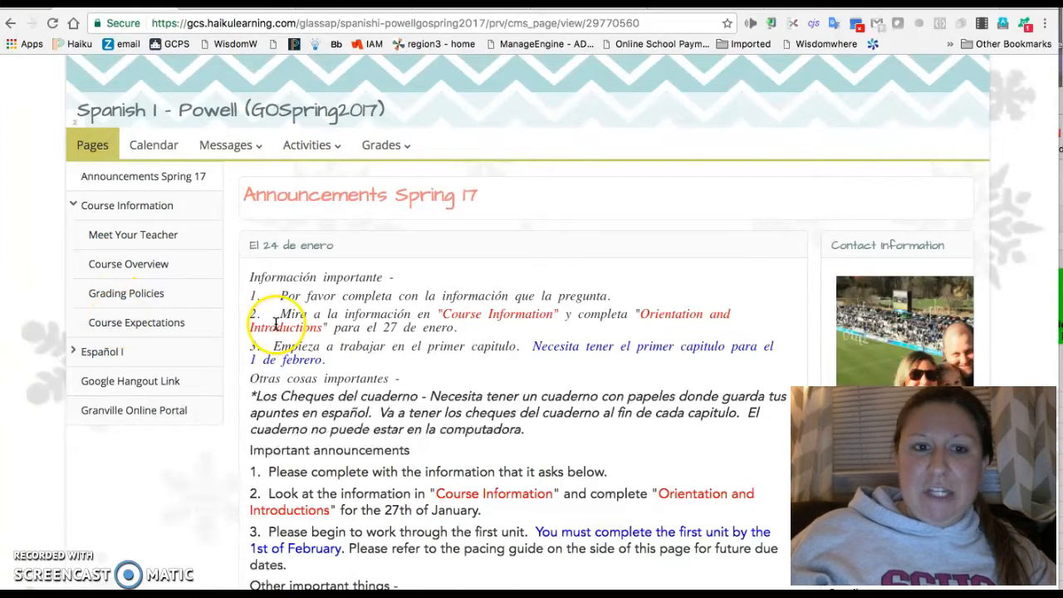
pyautogui.moveTo(660, 320)
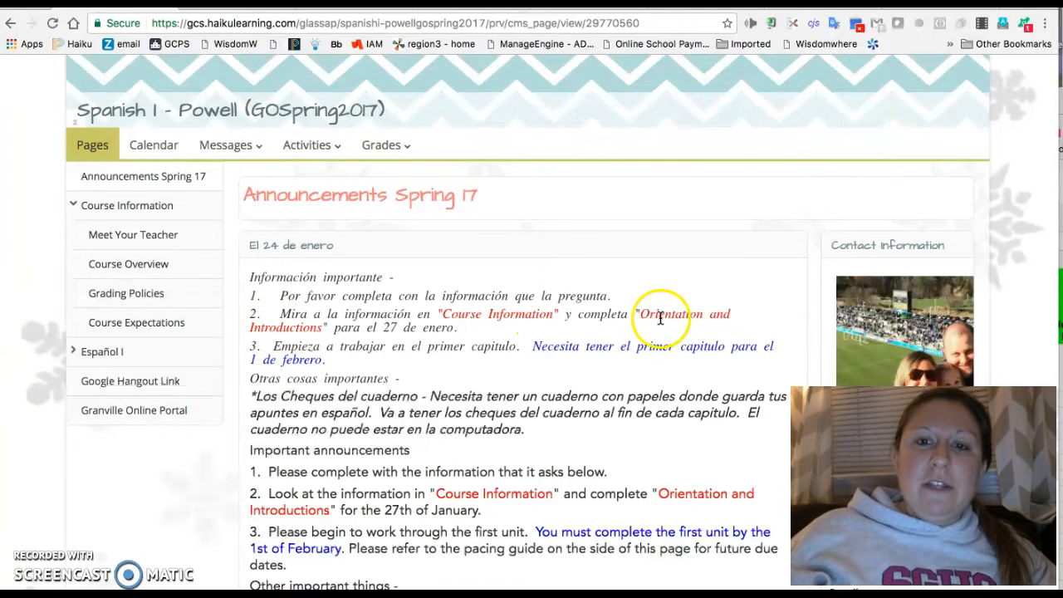
pyautogui.scroll(-3)
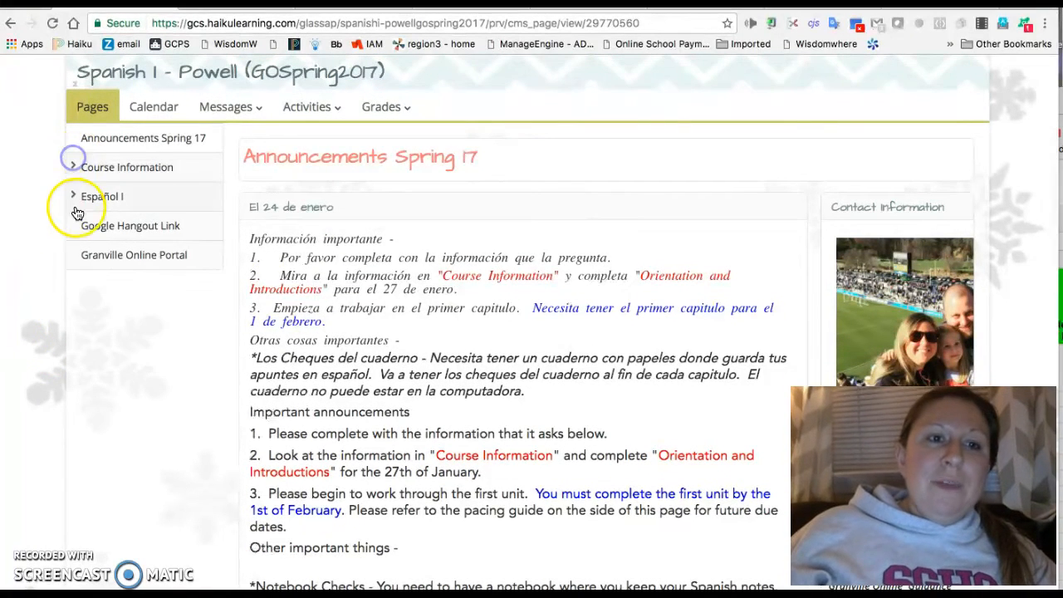
# Step: Expand Español I and Orientation and Introductions, then highlight the January 27 due date
pyautogui.click(73, 196)
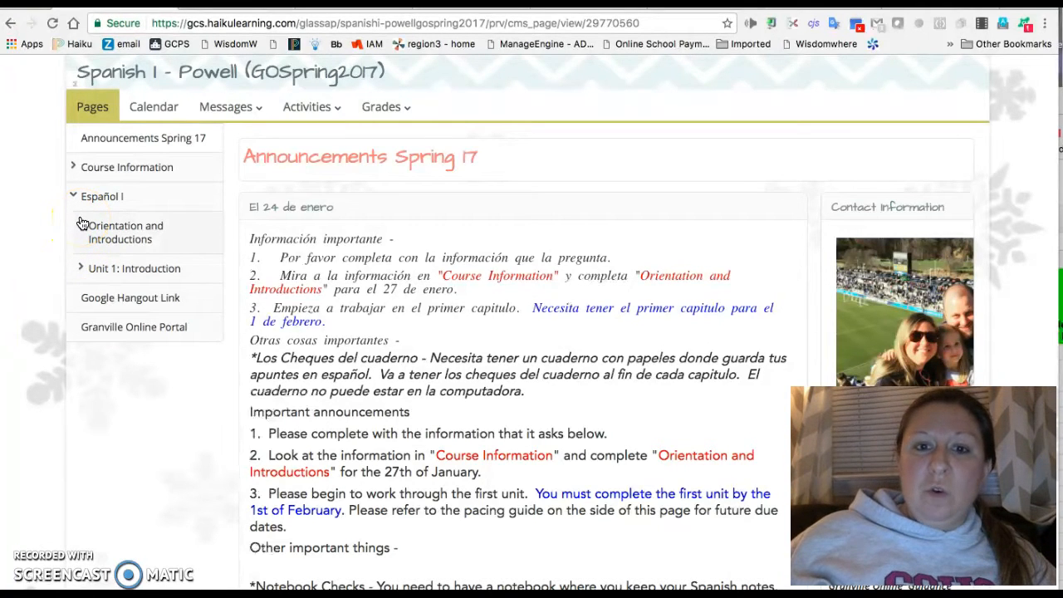
pyautogui.click(124, 231)
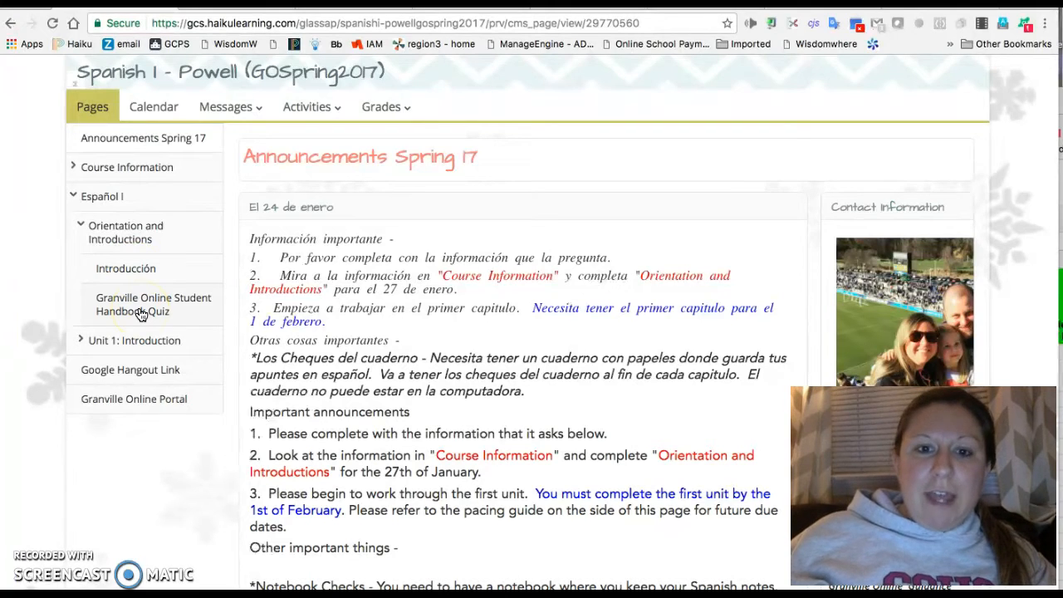
pyautogui.moveTo(307, 314)
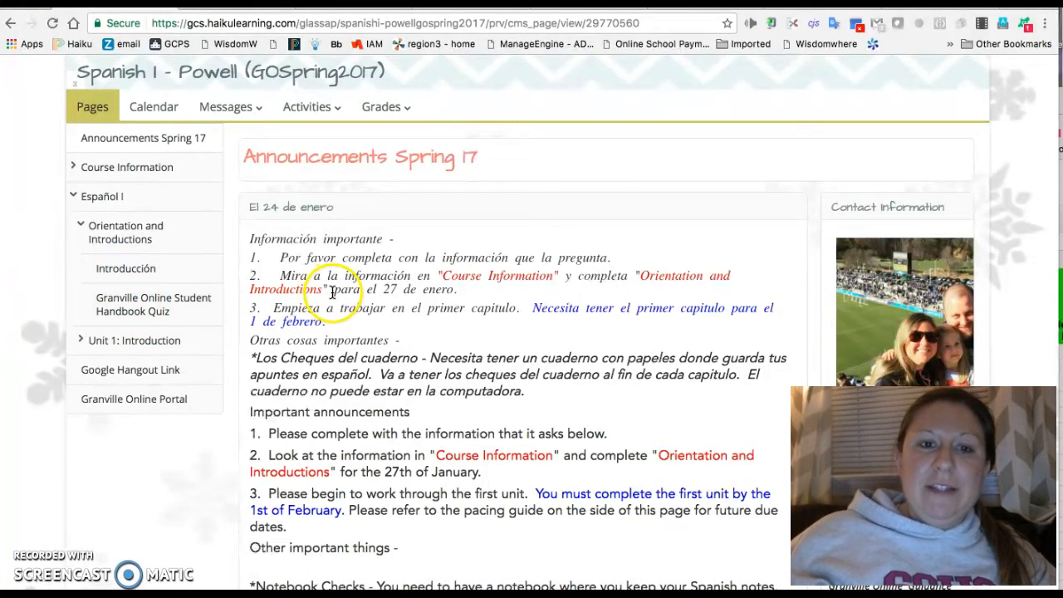
pyautogui.moveTo(331, 290); pyautogui.dragTo(456, 289)
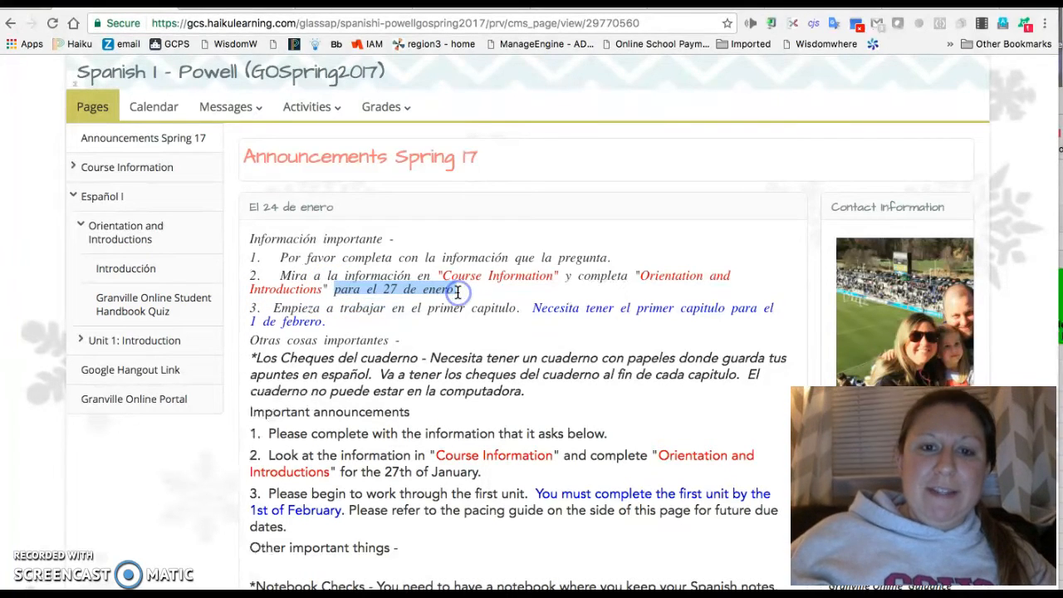
pyautogui.scroll(-3)
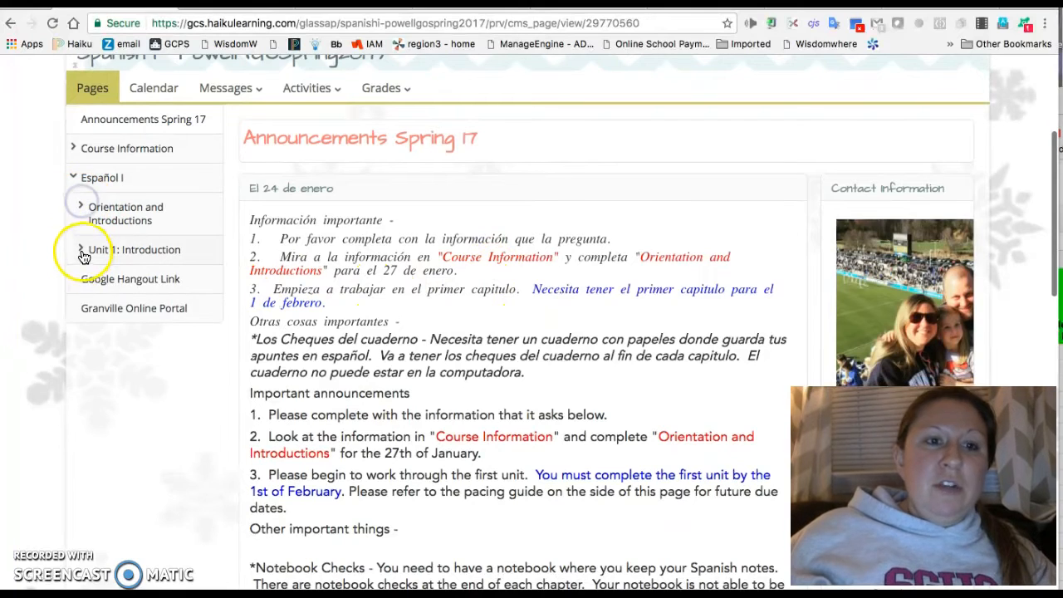
pyautogui.click(90, 249)
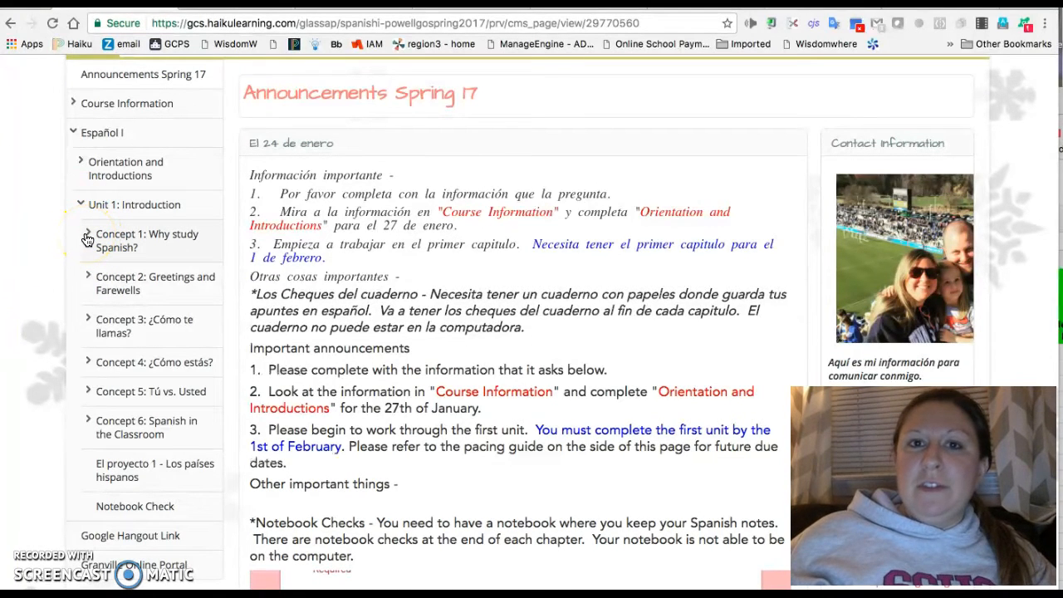
pyautogui.click(87, 241)
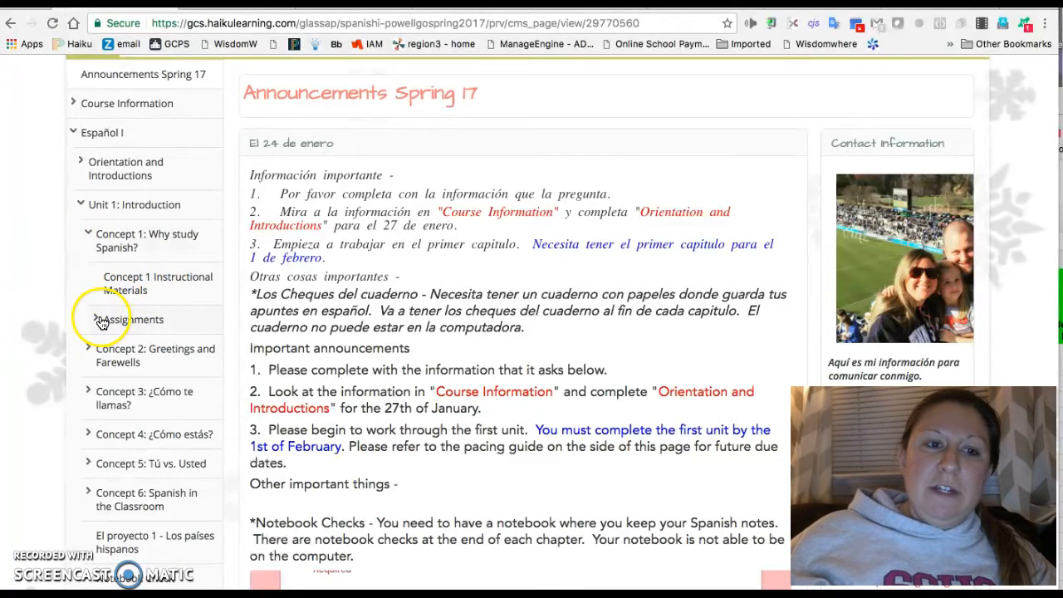
pyautogui.click(99, 320)
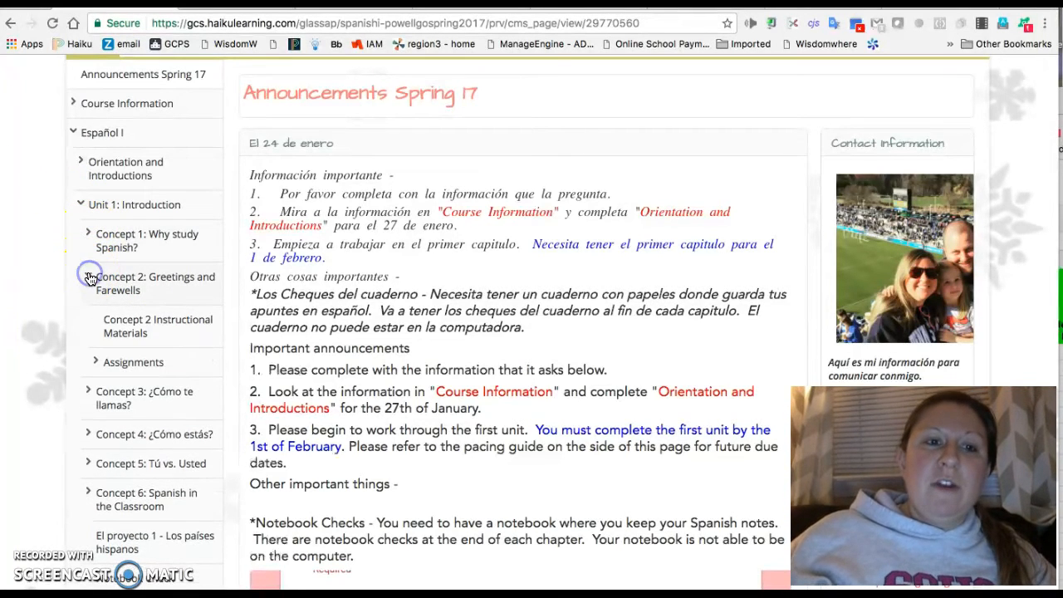
pyautogui.click(96, 363)
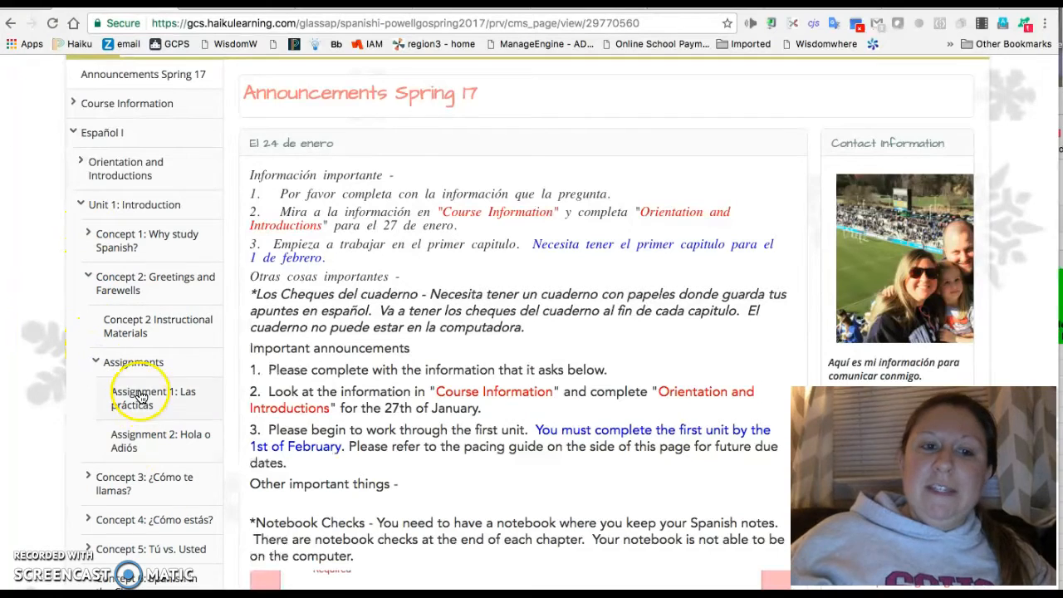
pyautogui.click(80, 205)
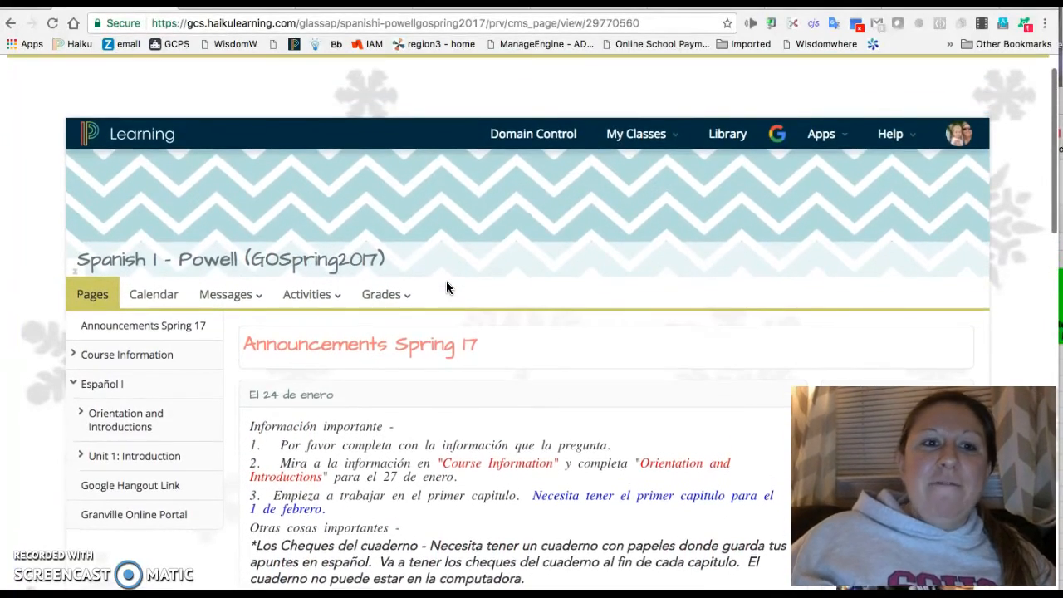
pyautogui.scroll(-3)
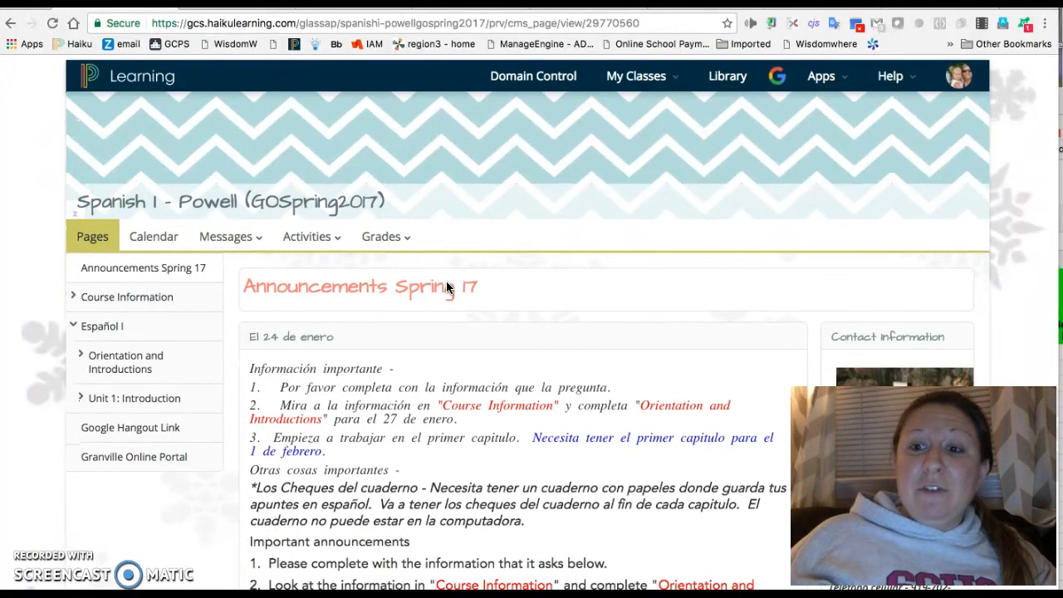
pyautogui.scroll(-3)
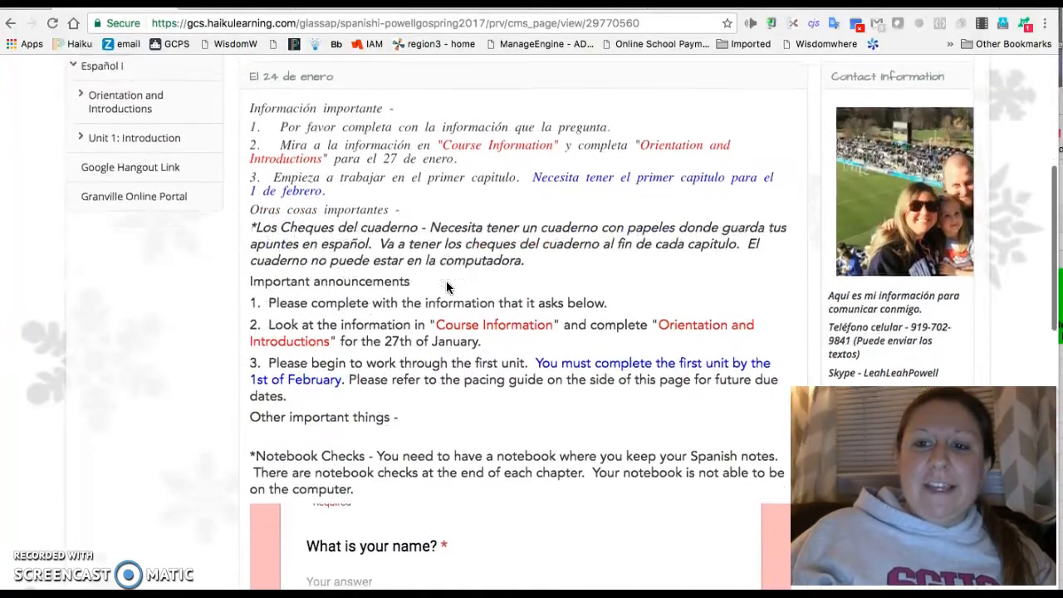